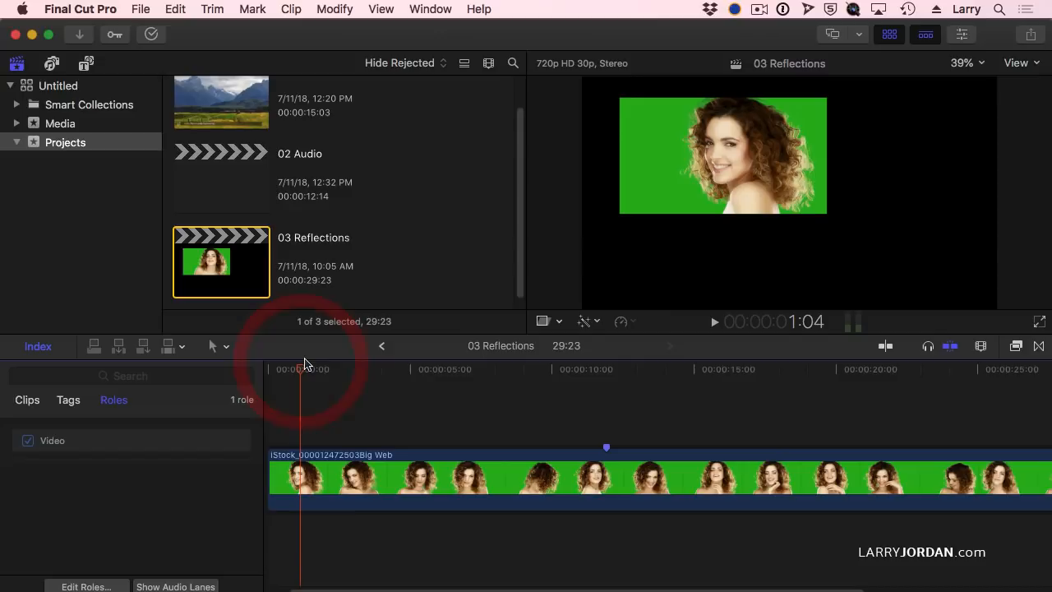
# Apply the Keyer effect to the green-screen clip, removing the green background
pyautogui.click(606, 369)
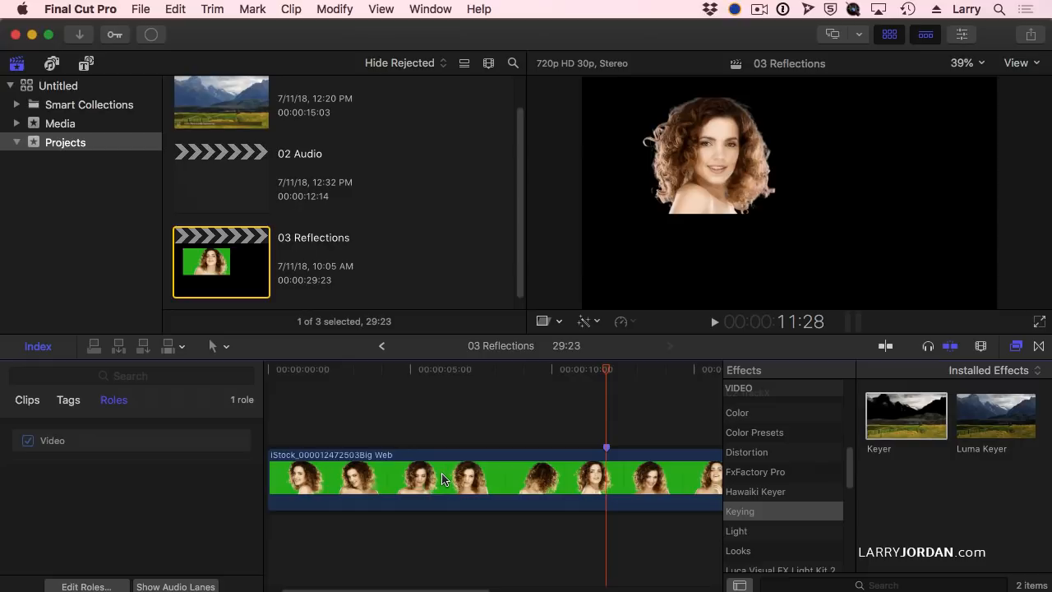
pyautogui.moveTo(644, 458)
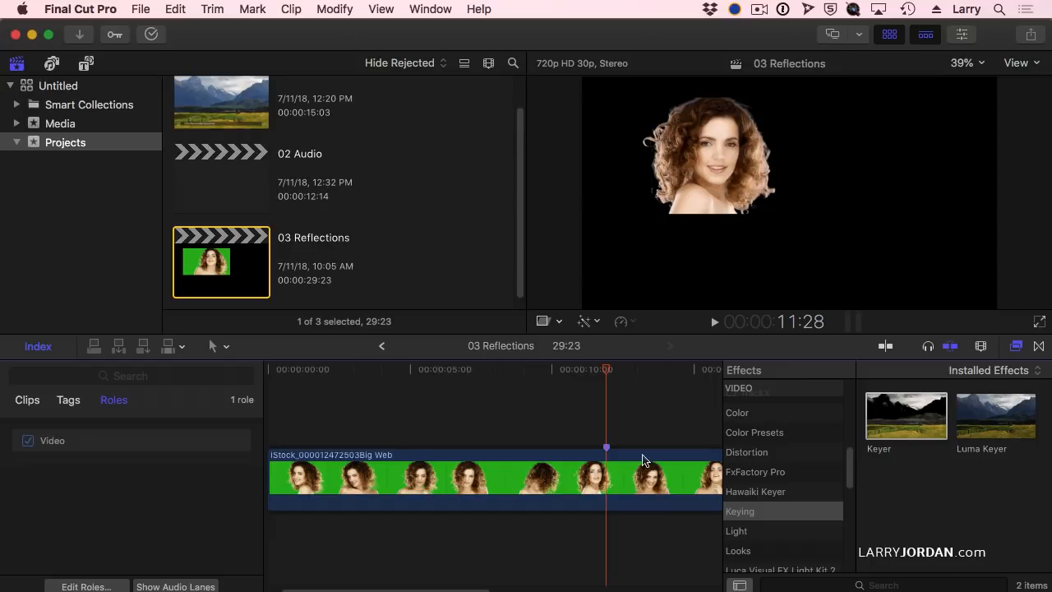
pyautogui.moveTo(502, 473)
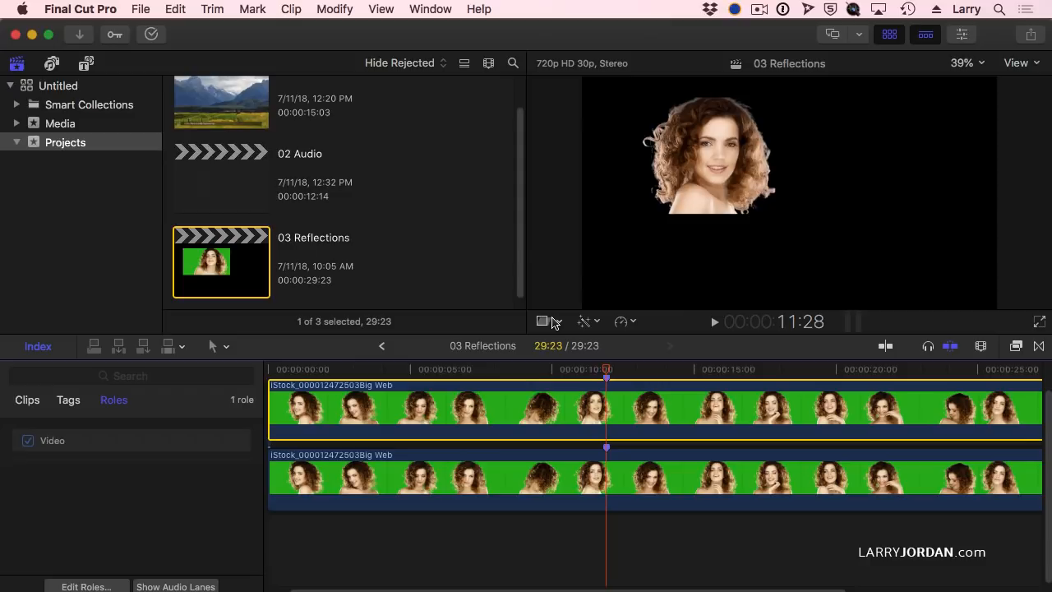
# Transform the duplicate in the viewer, flipping it upside down beneath the woman
pyautogui.click(543, 321)
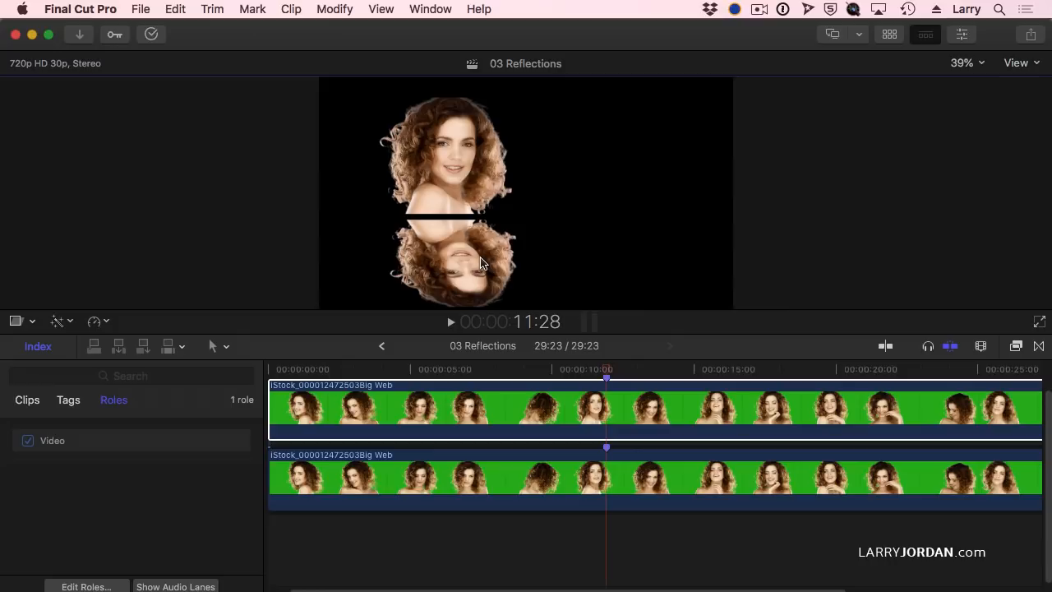
# Lower the copy's Opacity to 14.8% in the Inspector and add a Gaussian blur
pyautogui.click(962, 34)
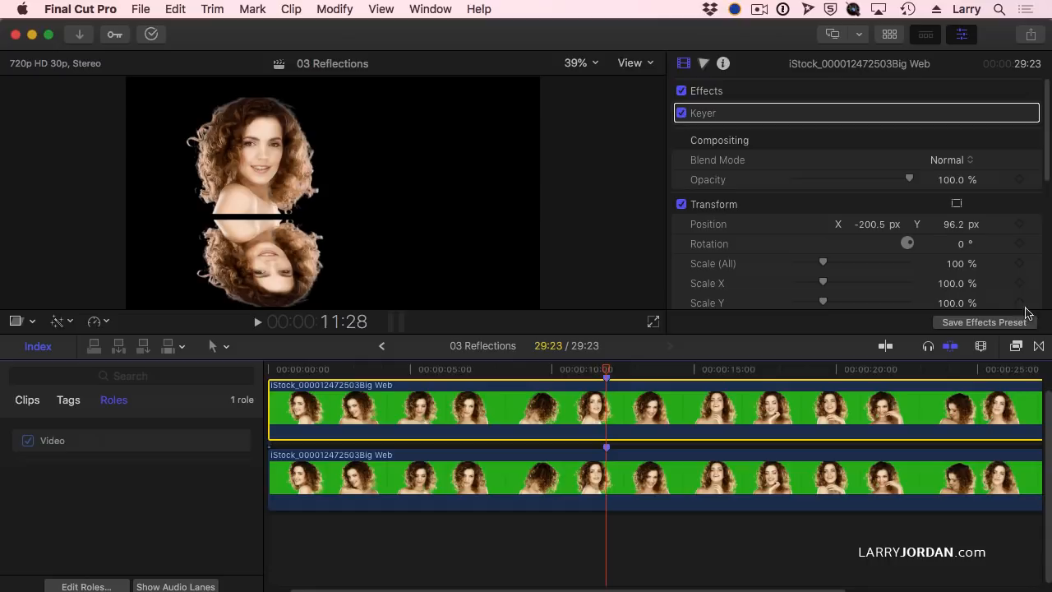
pyautogui.moveTo(908, 179); pyautogui.dragTo(817, 179)
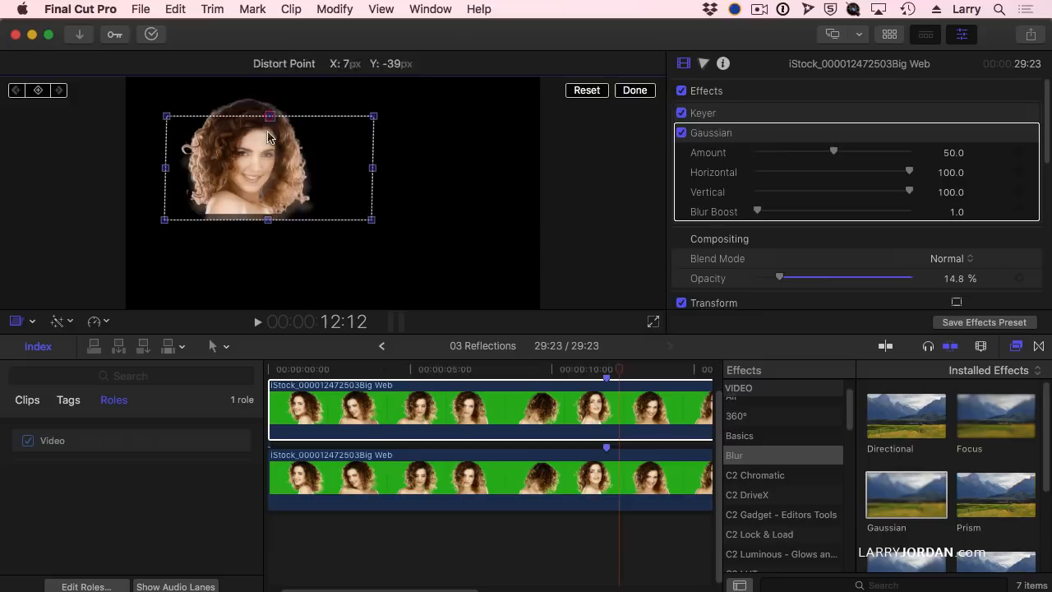
# Distort the copy into a narrow slanted shape beside the woman by dragging its handles
pyautogui.click(634, 90)
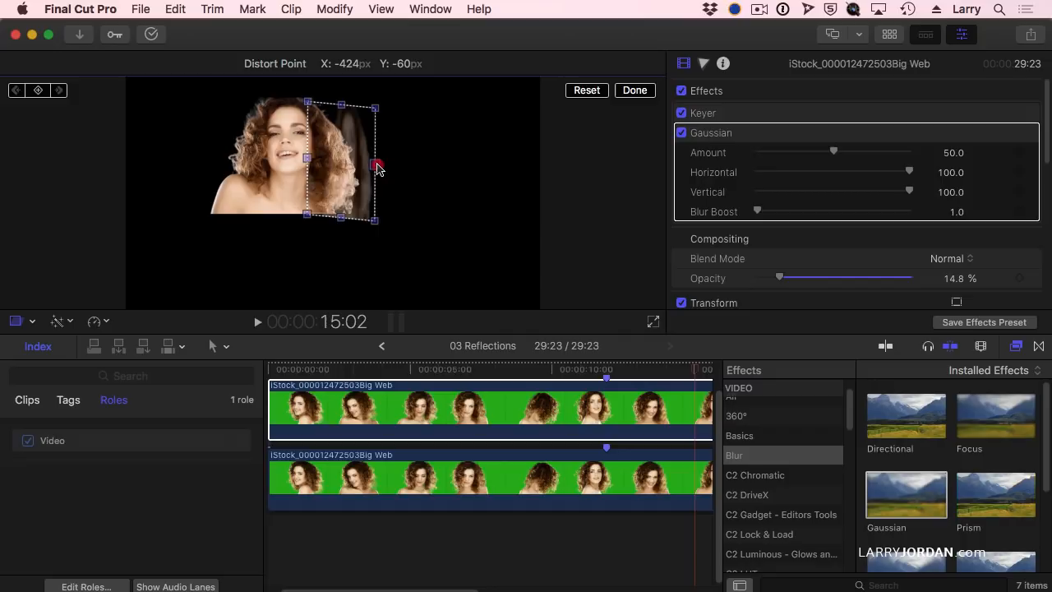
pyautogui.moveTo(374, 162); pyautogui.dragTo(448, 162)
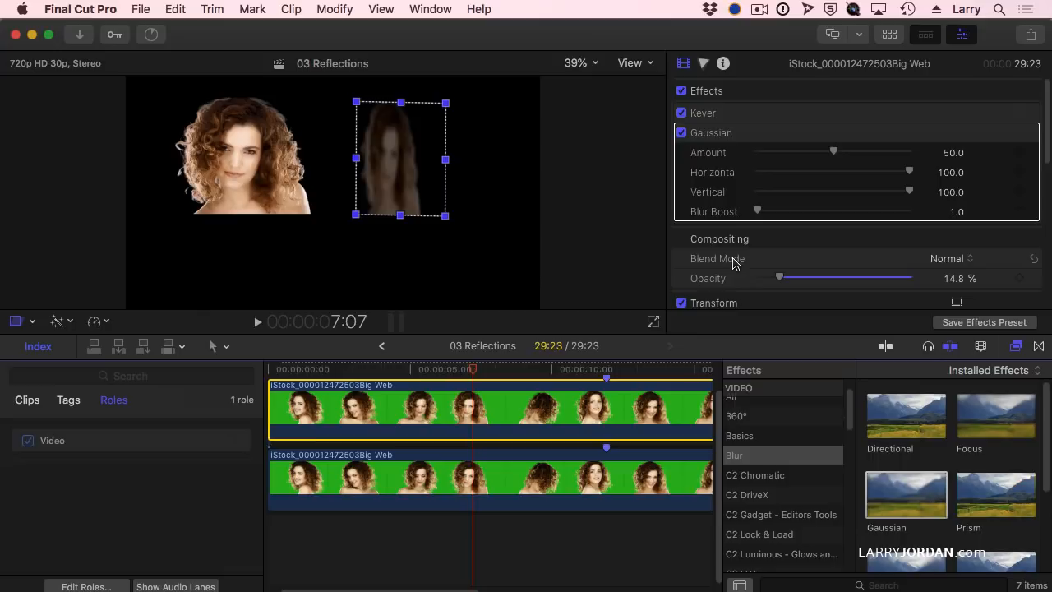
pyautogui.scroll(-3)
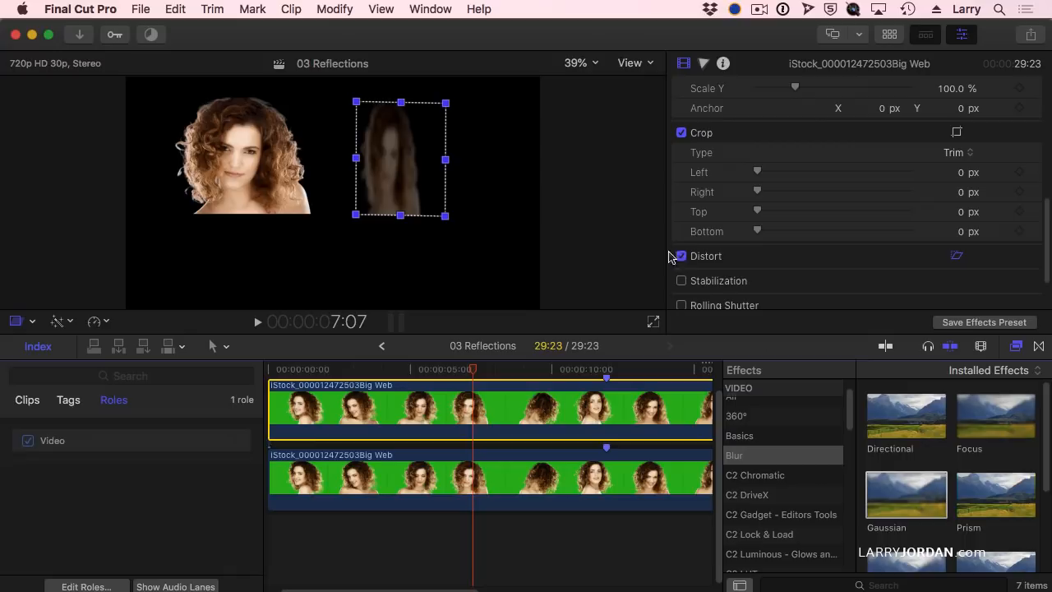